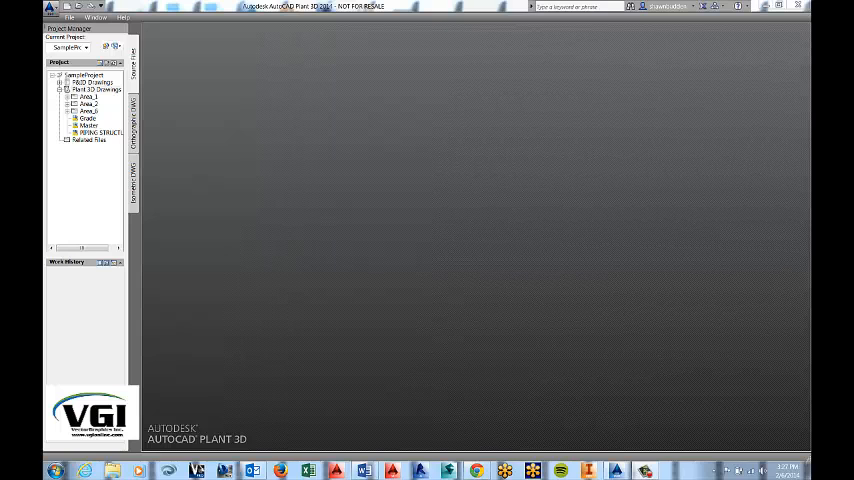
mouse_move(220, 91)
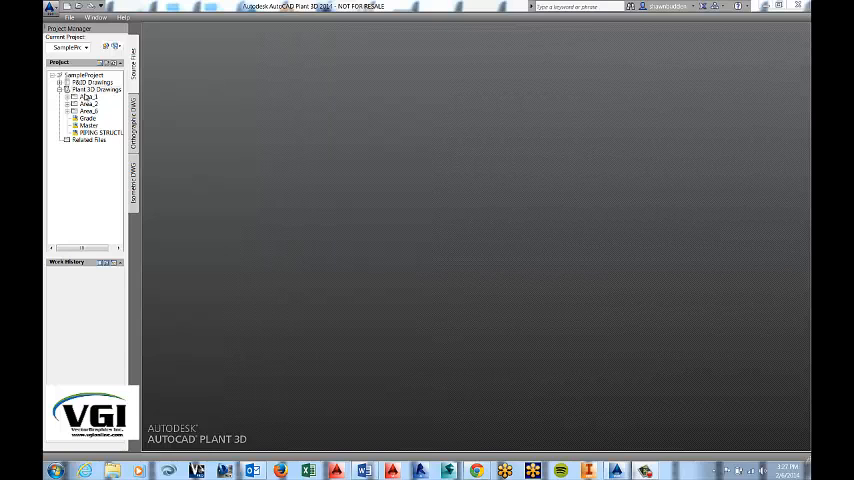
Create a new project drawing named BASIC STRUCTURE.dwg from Project Manager.
left_click(65, 89)
type("BASIC STRUCTURE.dwg")
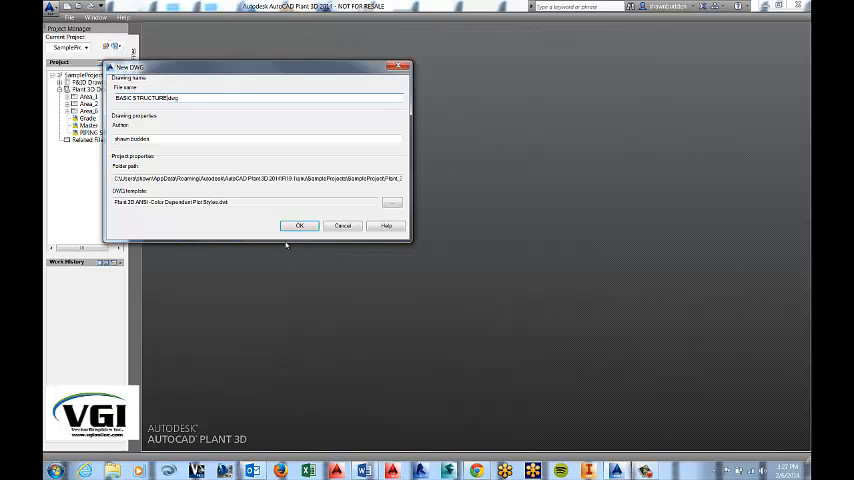
left_click(299, 225)
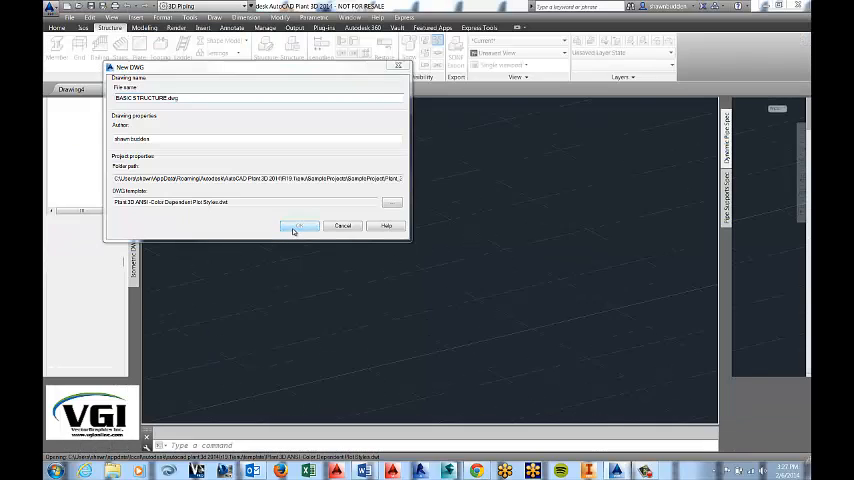
Add layers GRID, MEMBERS, RAILINGS, STAIRS, LADDERS and GRATING in Layer Properties Manager.
left_click(299, 225)
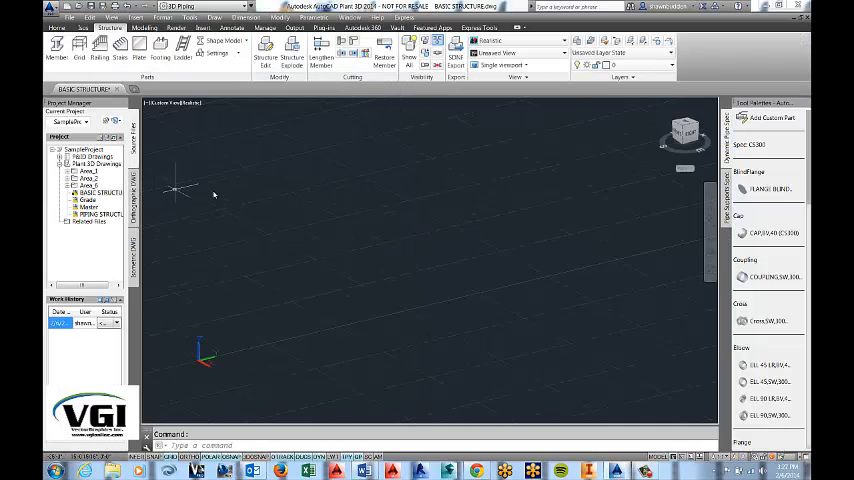
mouse_move(400, 193)
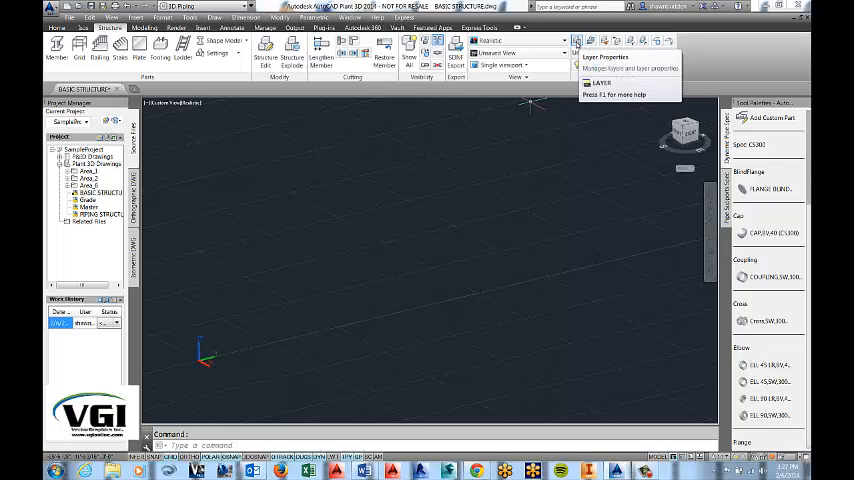
left_click(578, 45)
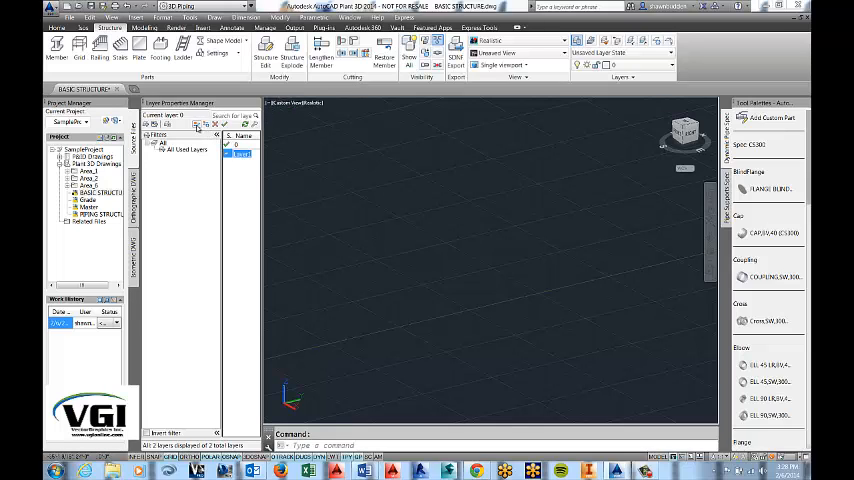
mouse_move(245, 167)
type("PATTERN")
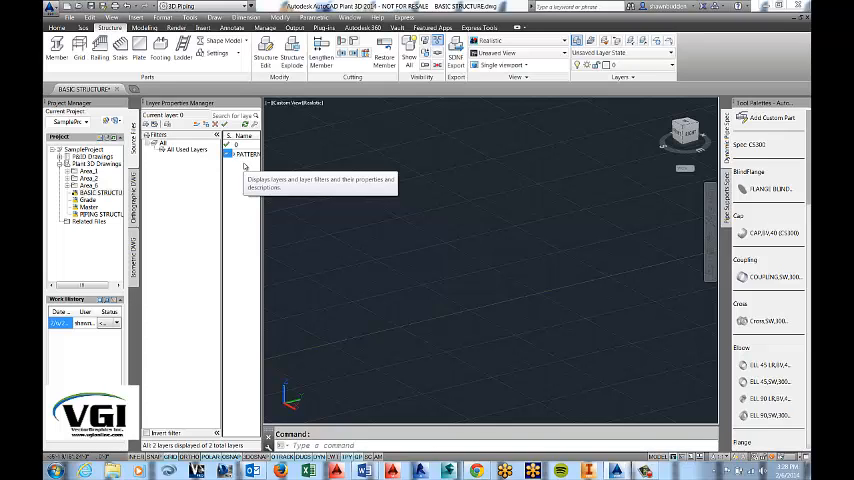
mouse_move(225, 174)
type("GRID P")
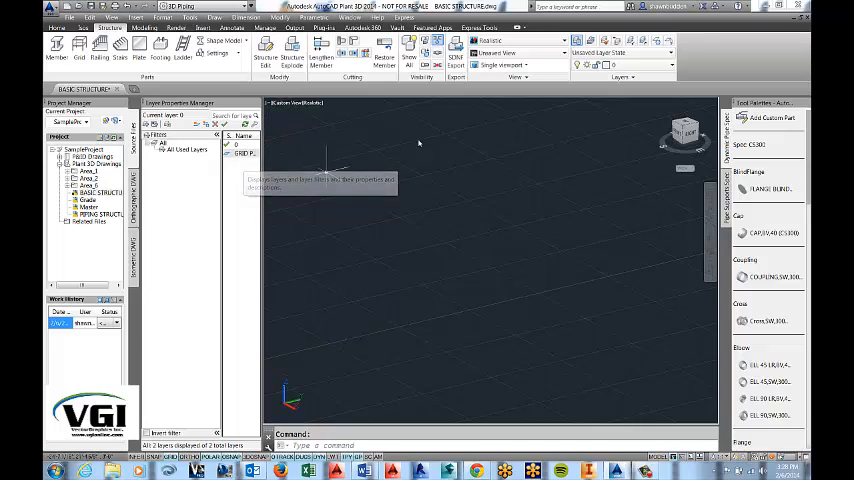
mouse_move(378, 147)
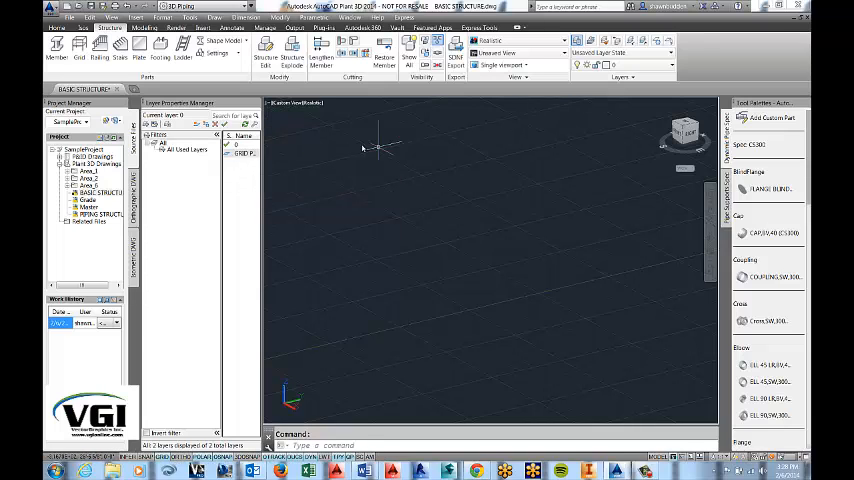
left_click(196, 124)
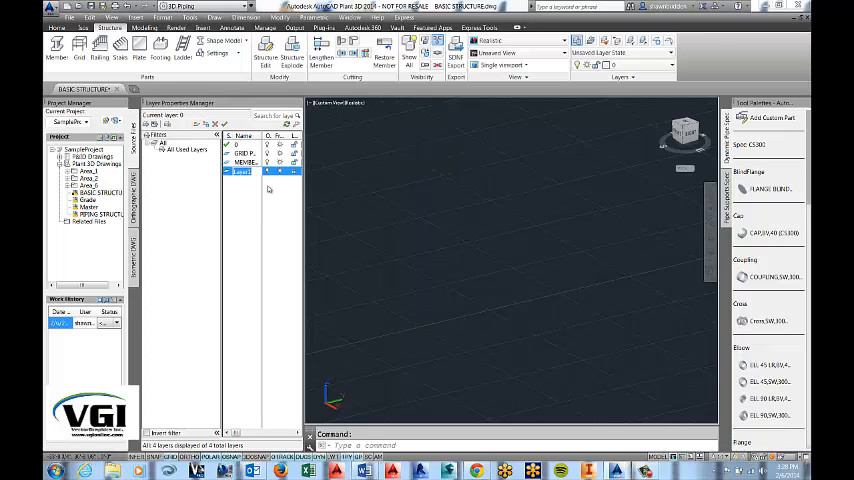
mouse_move(270, 185)
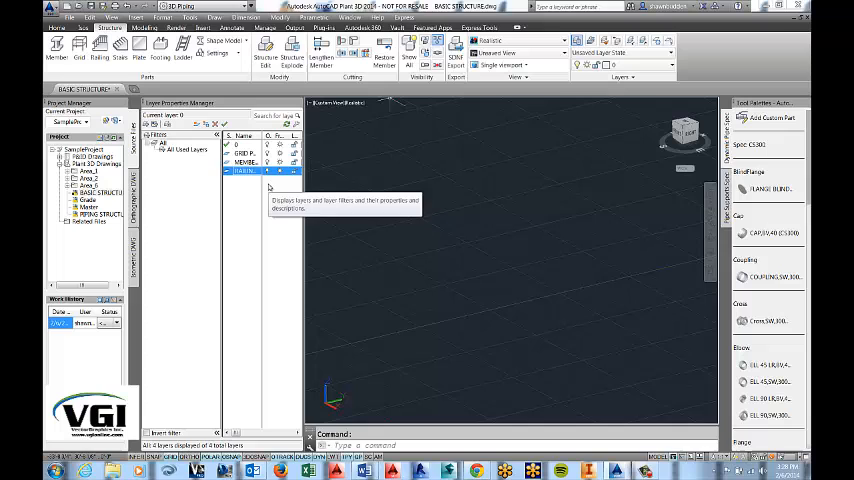
left_click(198, 125)
type("GRATING")
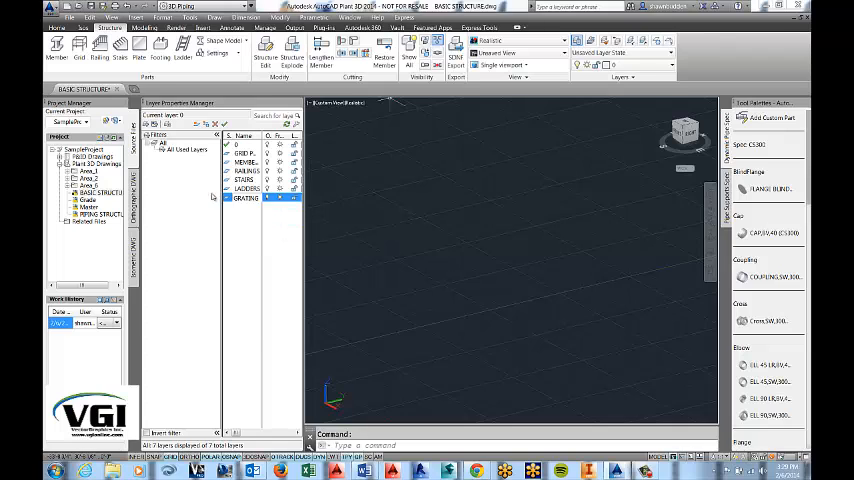
Colour the GRID layer red.
left_click(245, 197)
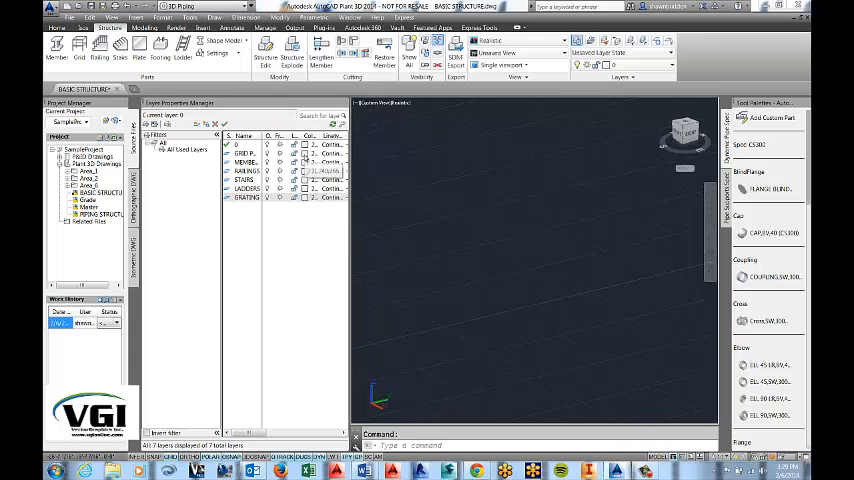
left_click(312, 162)
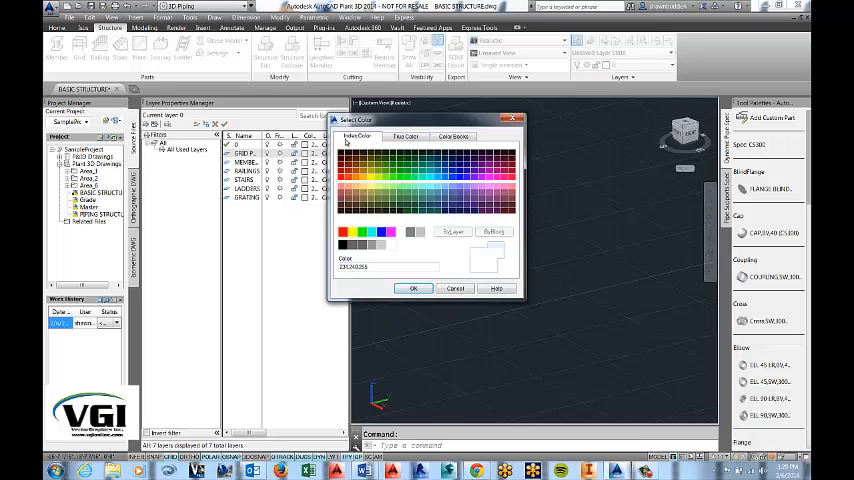
left_click(342, 232)
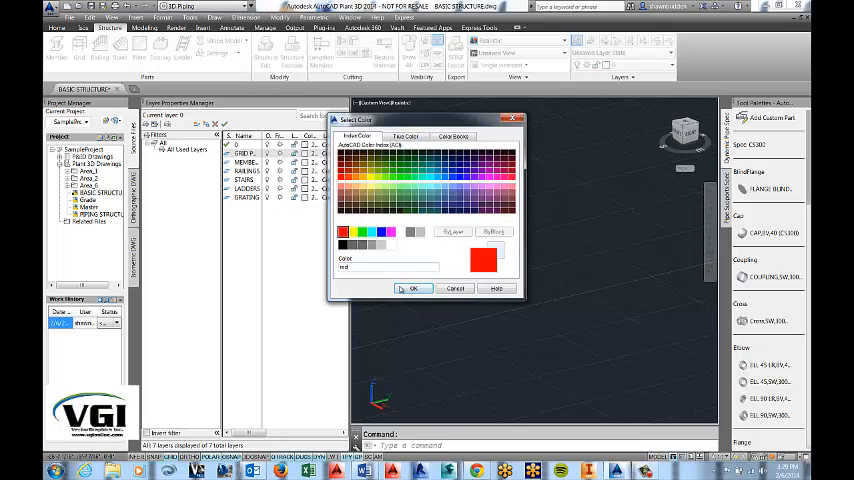
left_click(414, 288)
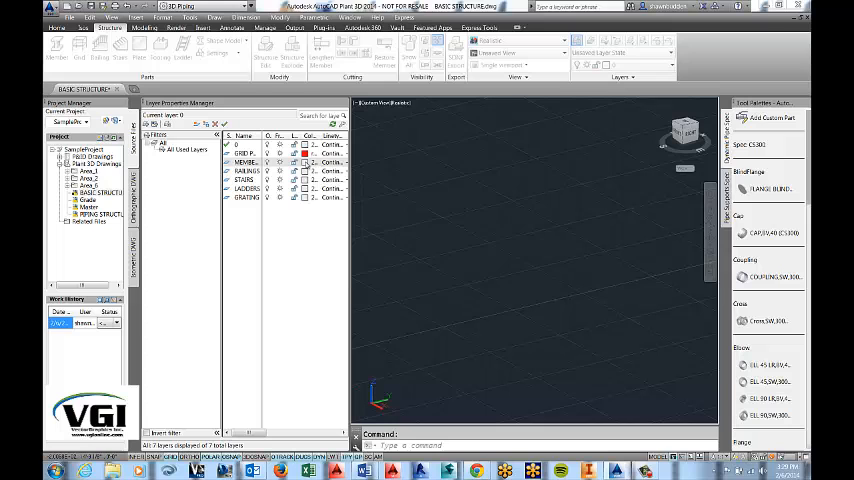
Assign colours to the remaining layers, orange for LADDERS, and close the layer manager.
left_click(308, 153)
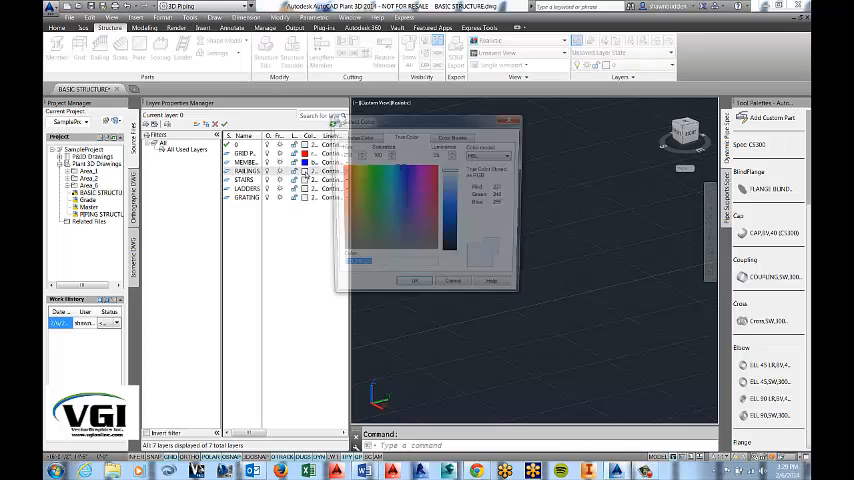
left_click(357, 135)
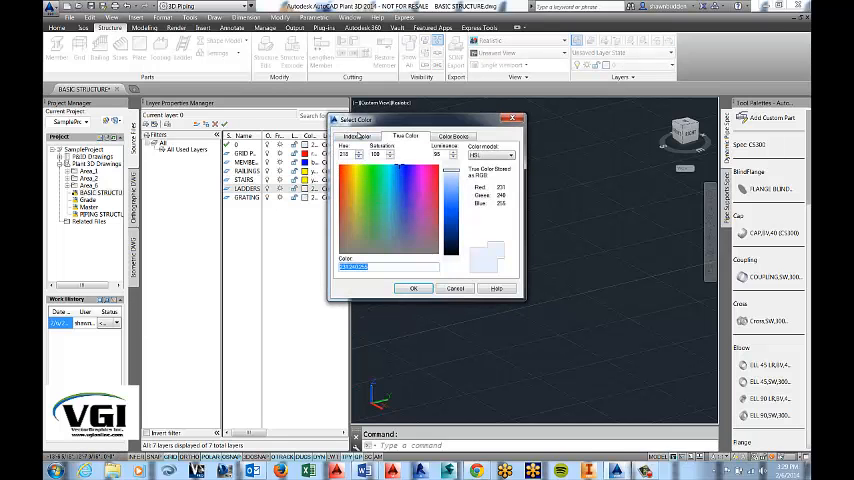
left_click(357, 136)
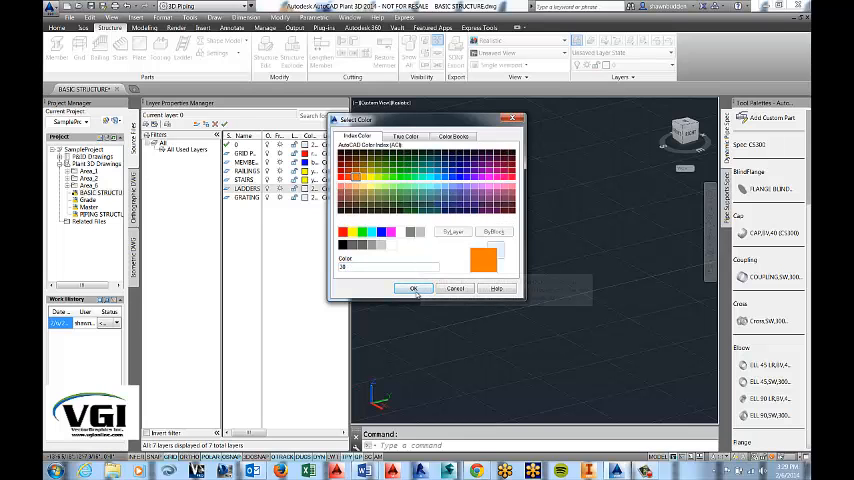
left_click(413, 288)
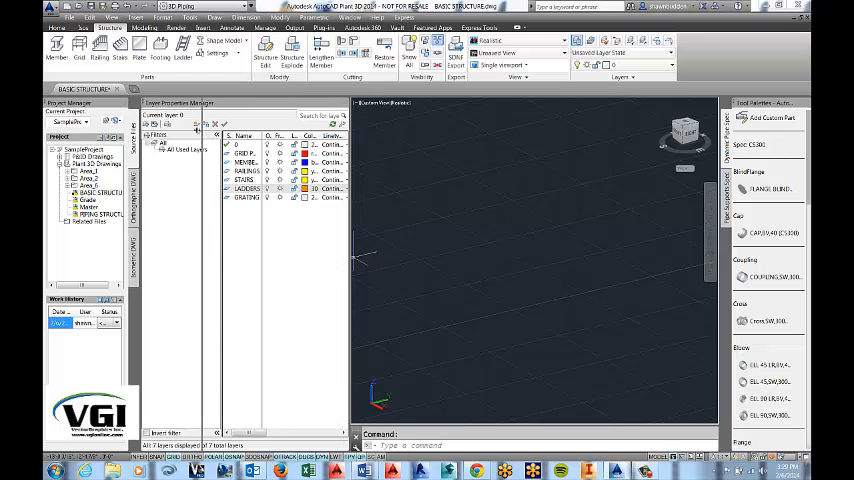
left_click(215, 102)
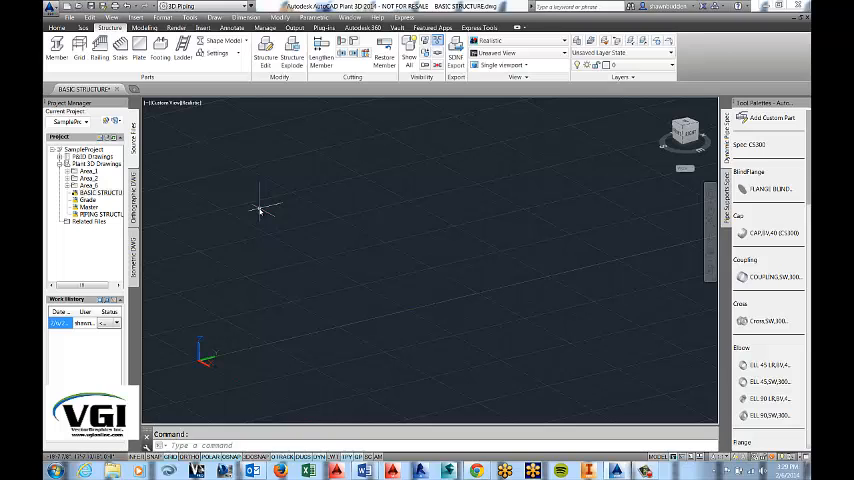
mouse_move(265, 203)
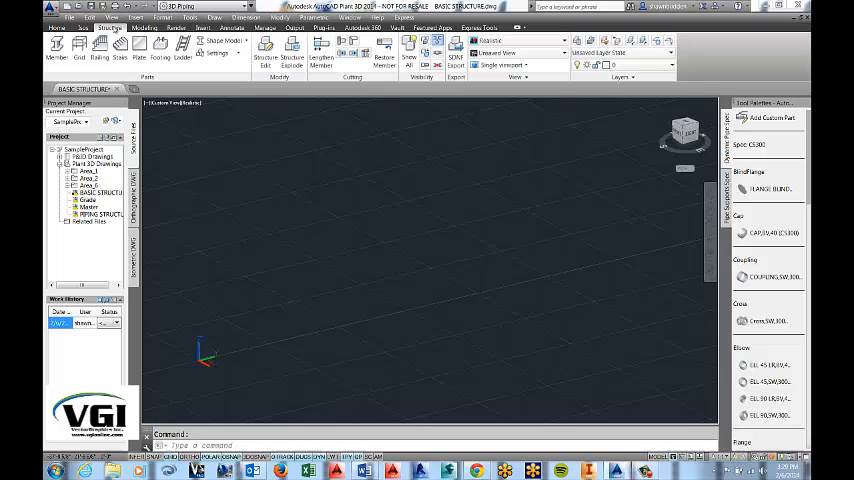
Open the Create Grid dialog from the Structure tab's Grid tool.
left_click(78, 45)
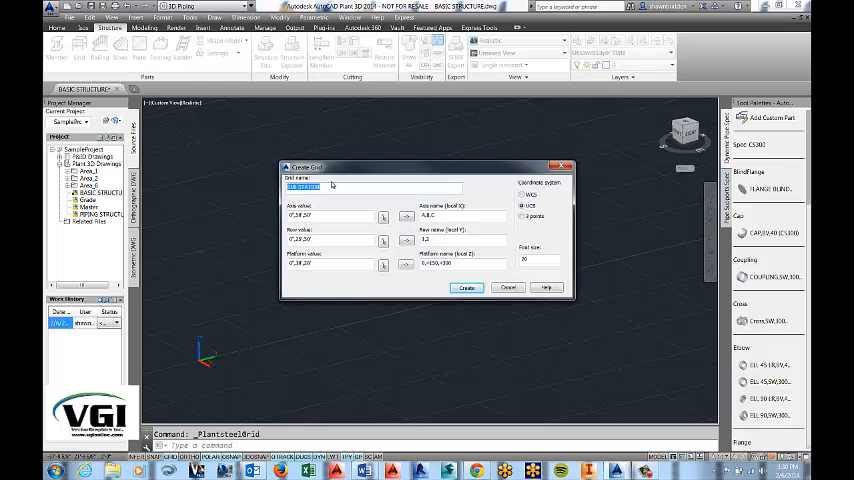
mouse_move(215, 193)
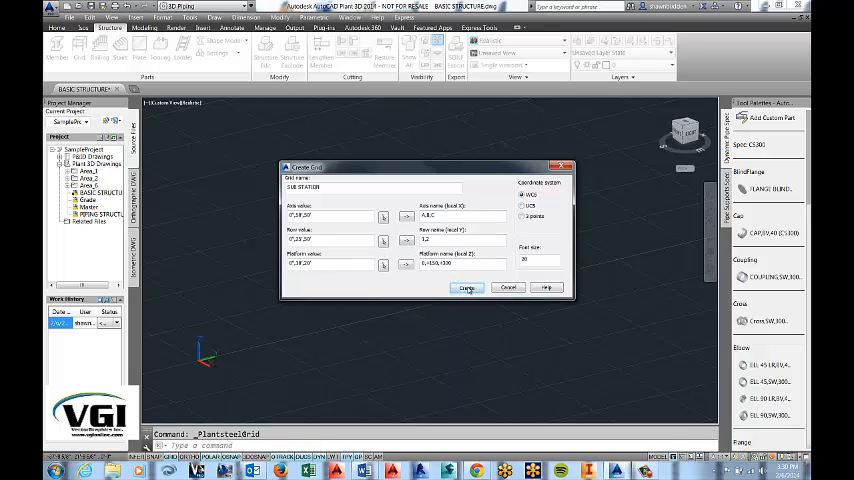
left_click(466, 288)
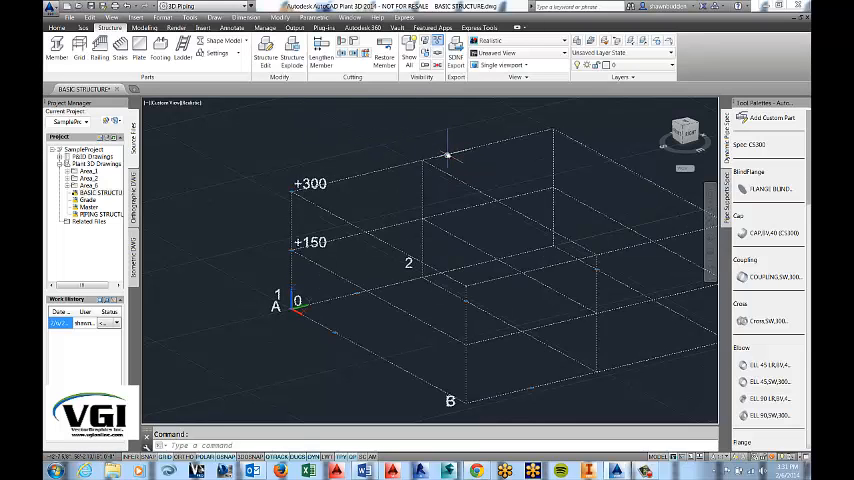
left_click(662, 65)
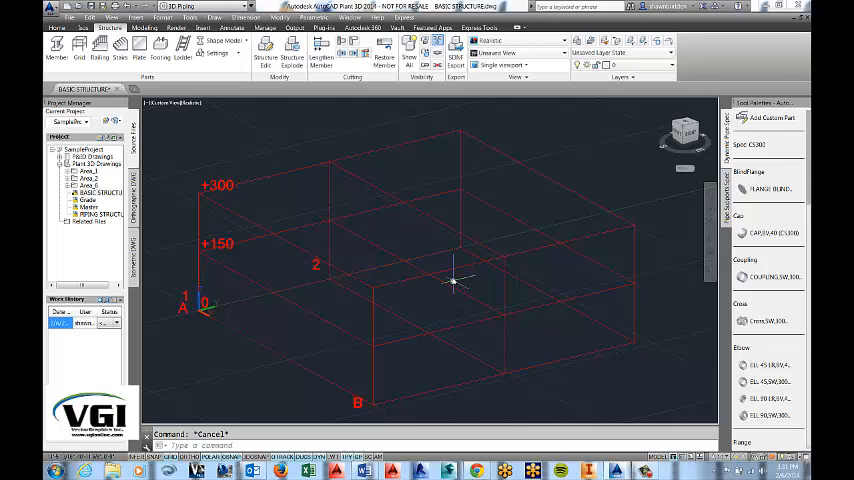
mouse_move(480, 112)
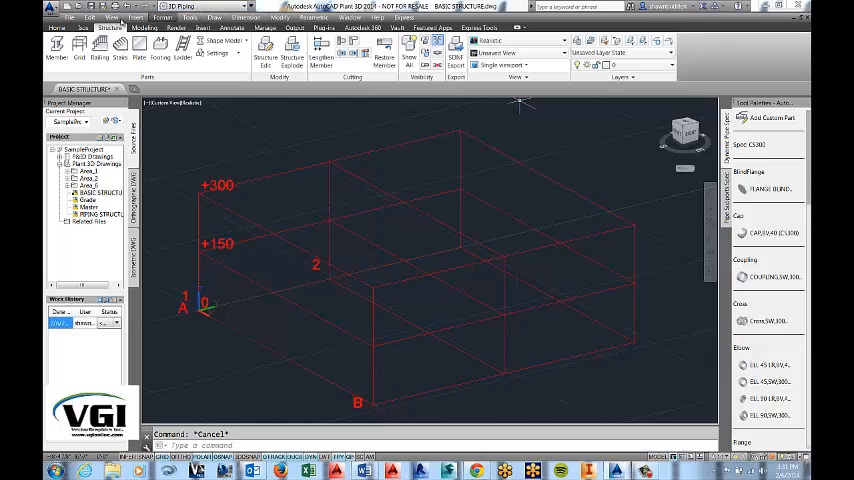
mouse_move(57, 46)
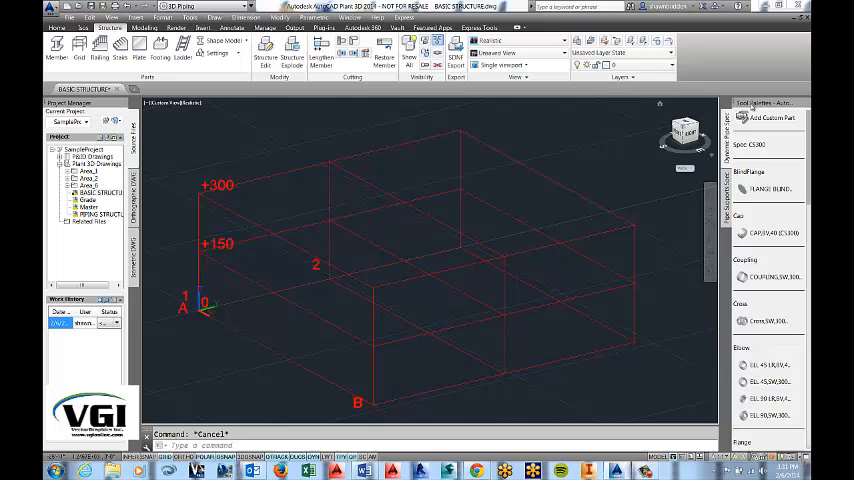
Make MEMBERS current and set members to a W14 W-shape with top-centre insertion.
left_click(668, 52)
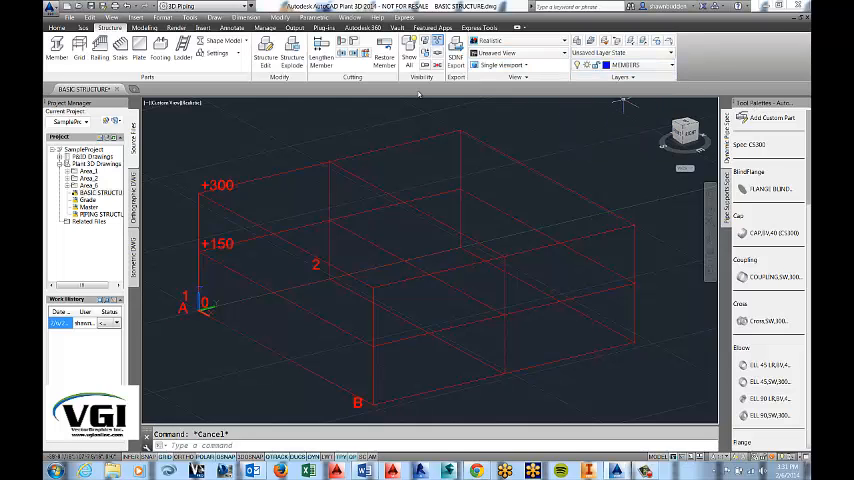
mouse_move(57, 48)
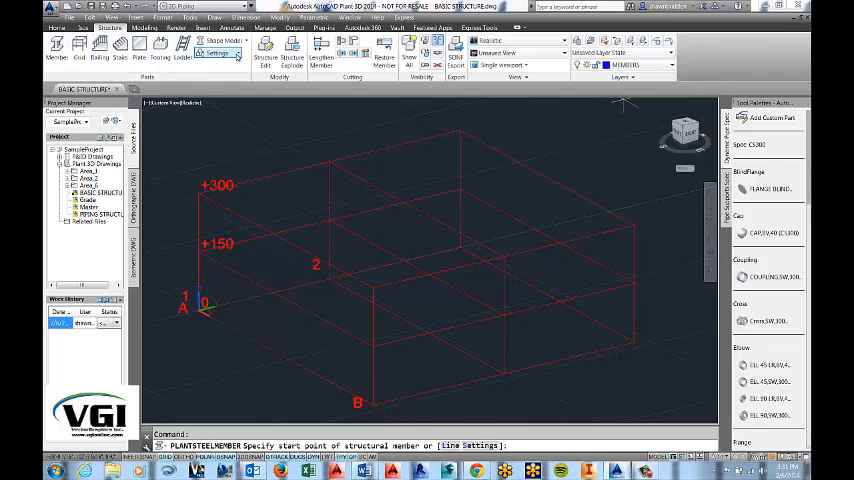
left_click(217, 52)
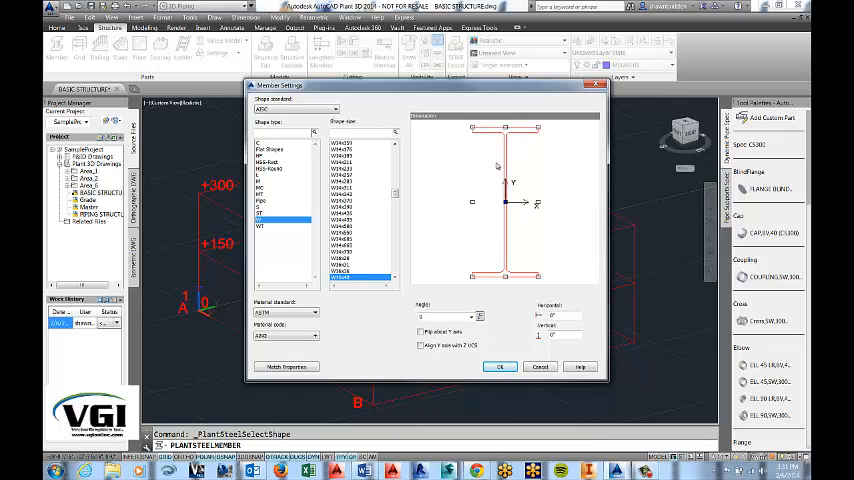
mouse_move(495, 168)
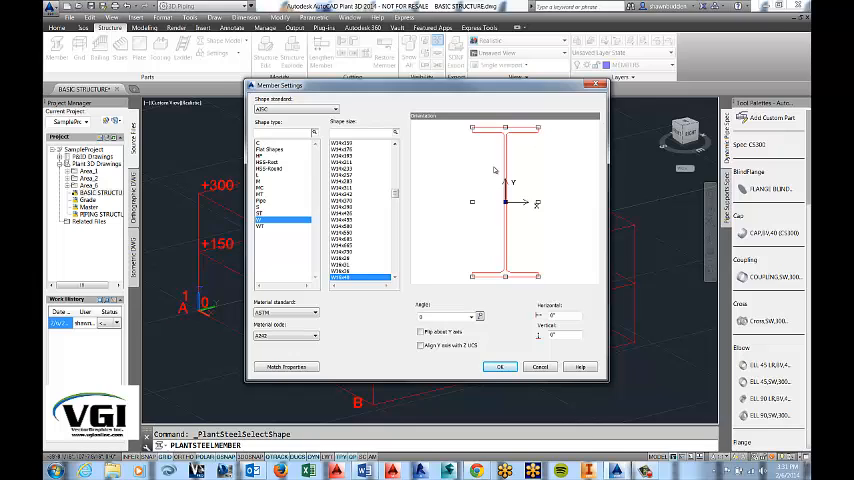
mouse_move(520, 157)
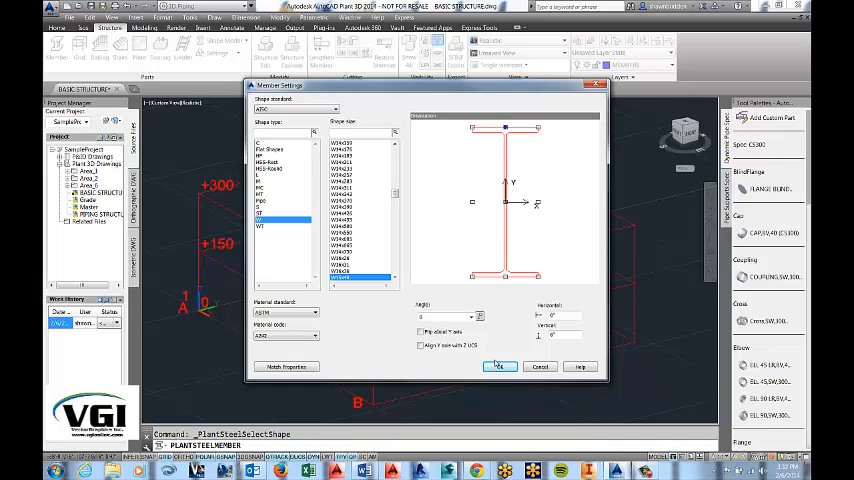
left_click(500, 366)
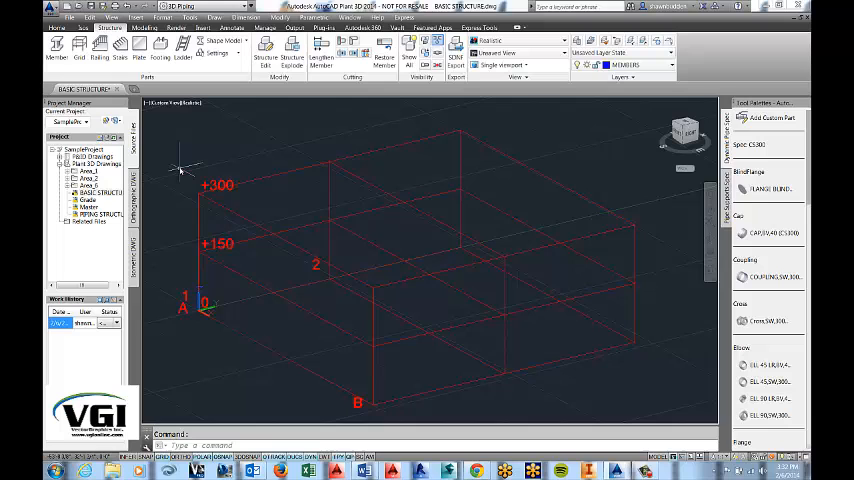
mouse_move(145, 118)
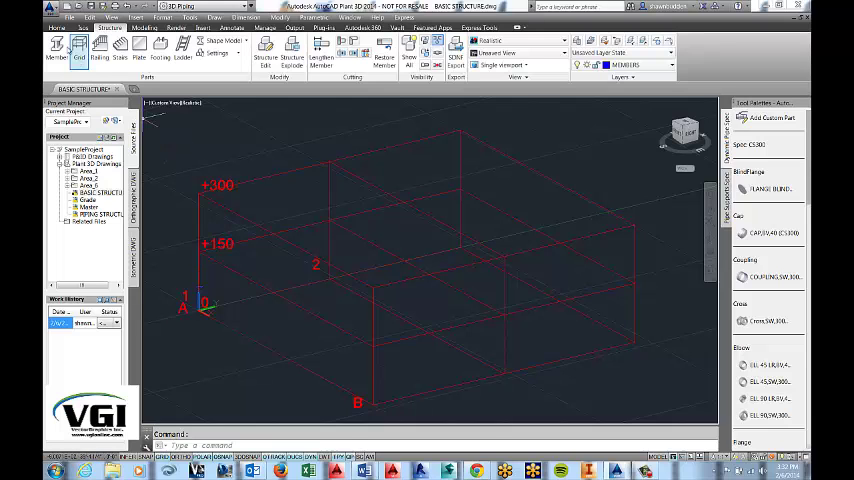
Draw a W-shape beam between the +300 grid corners and open its properties.
left_click(57, 48)
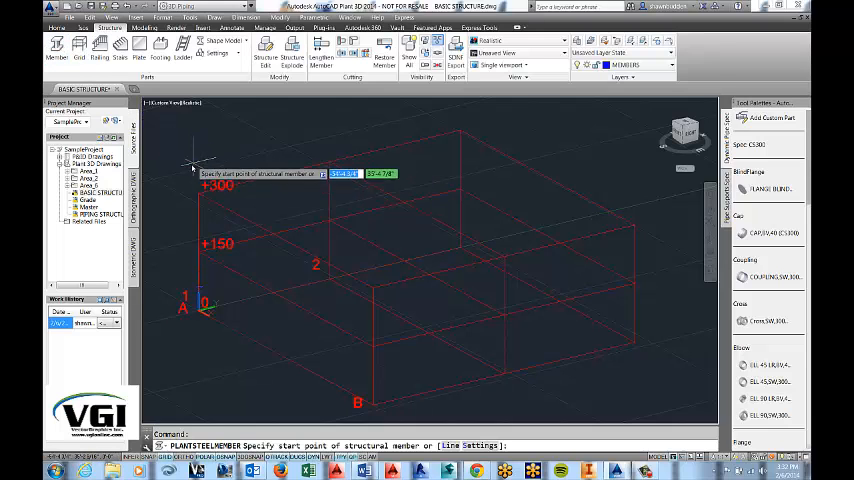
mouse_move(172, 152)
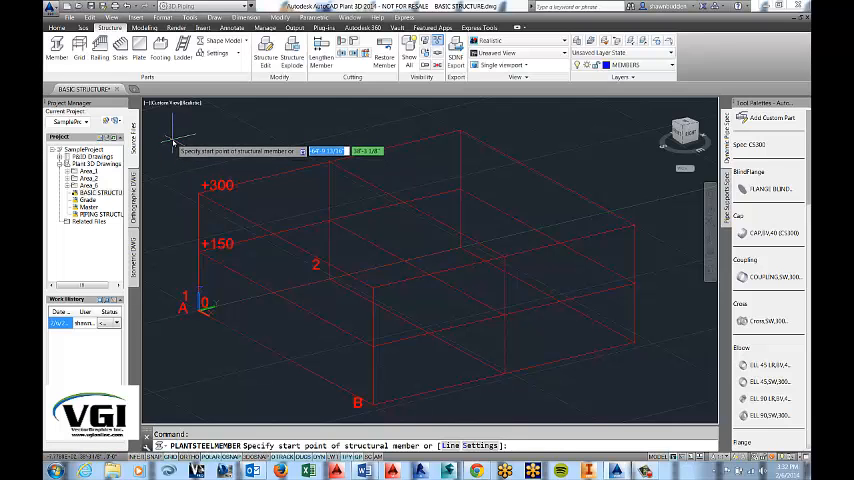
mouse_move(190, 157)
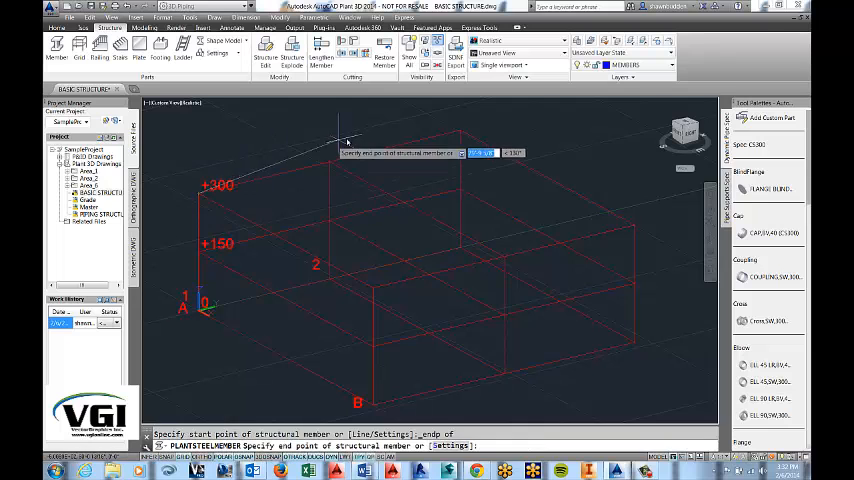
mouse_move(460, 133)
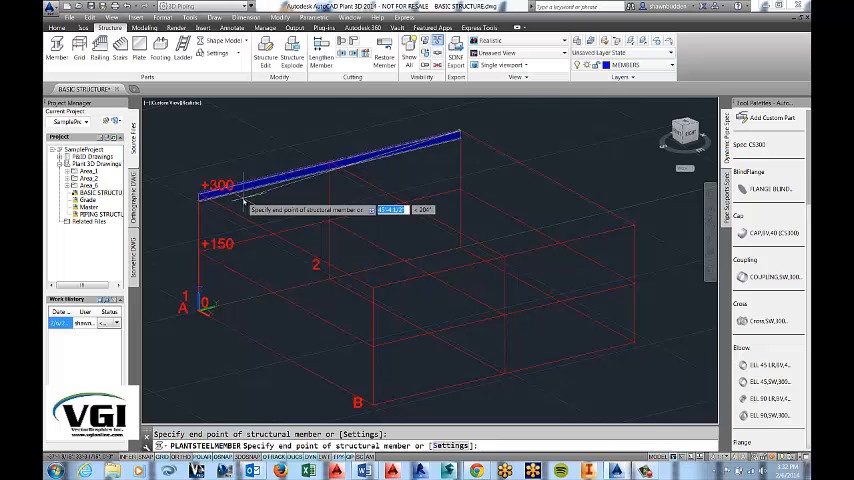
right_click(244, 200)
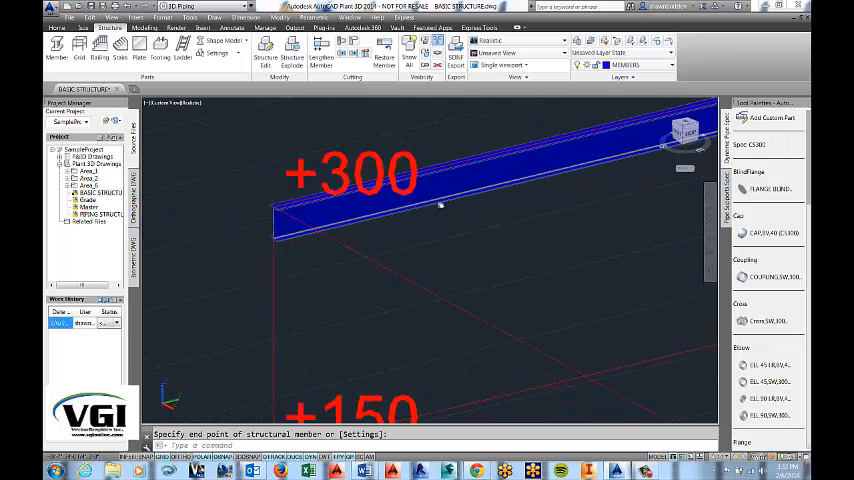
mouse_move(410, 247)
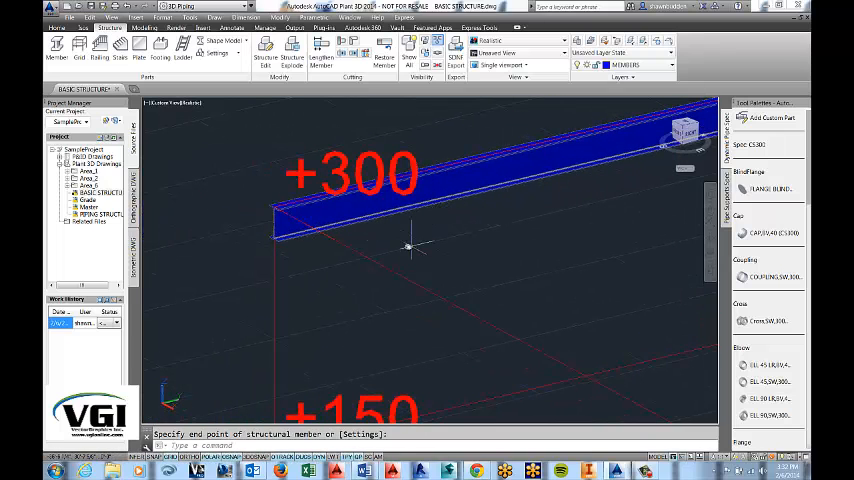
mouse_move(475, 220)
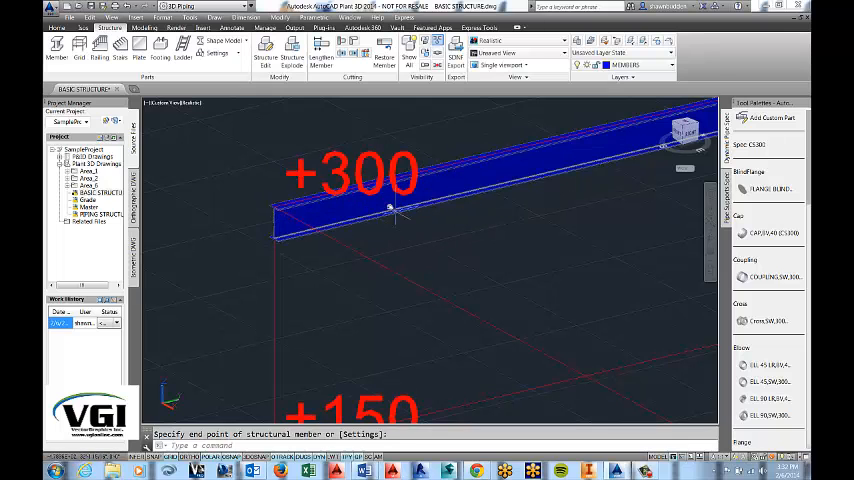
left_click(508, 186)
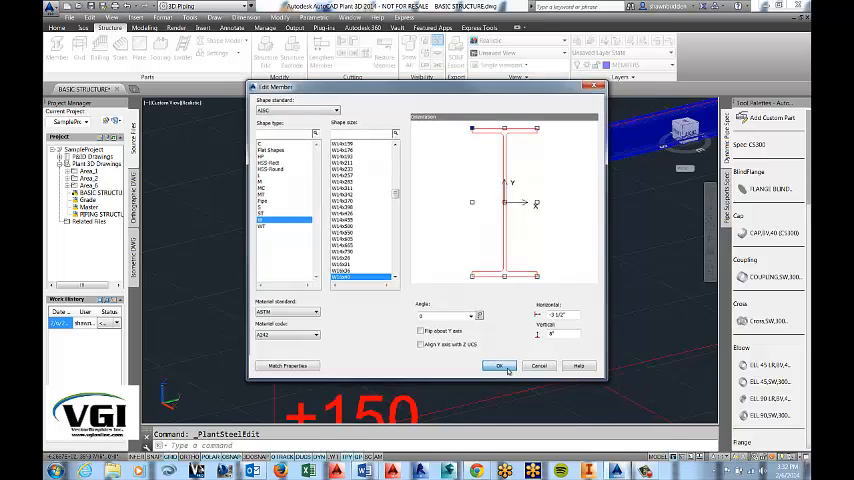
Apply the adjusted horizontal and vertical offsets to the top beam.
left_click(500, 365)
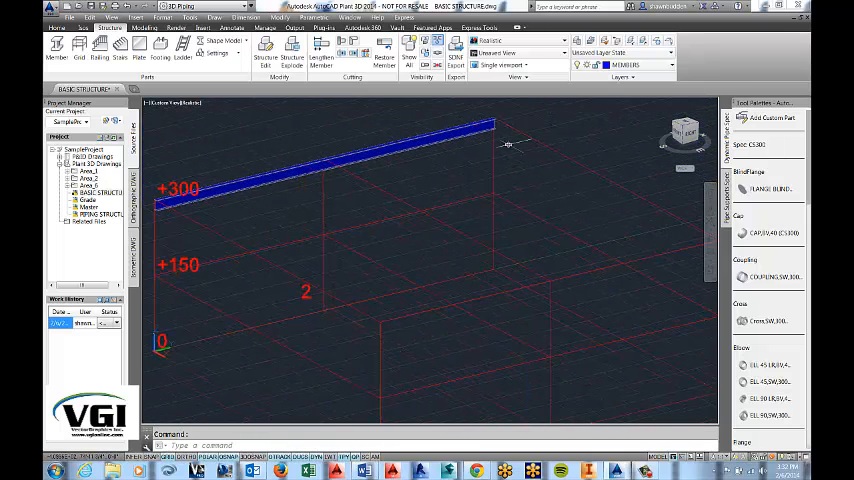
mouse_move(365, 210)
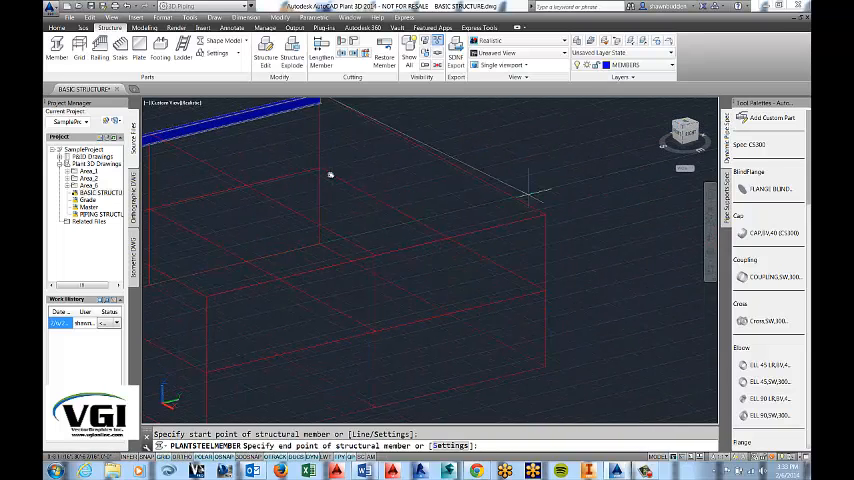
Start the next beam along the adjoining +300 top edge.
left_click(550, 218)
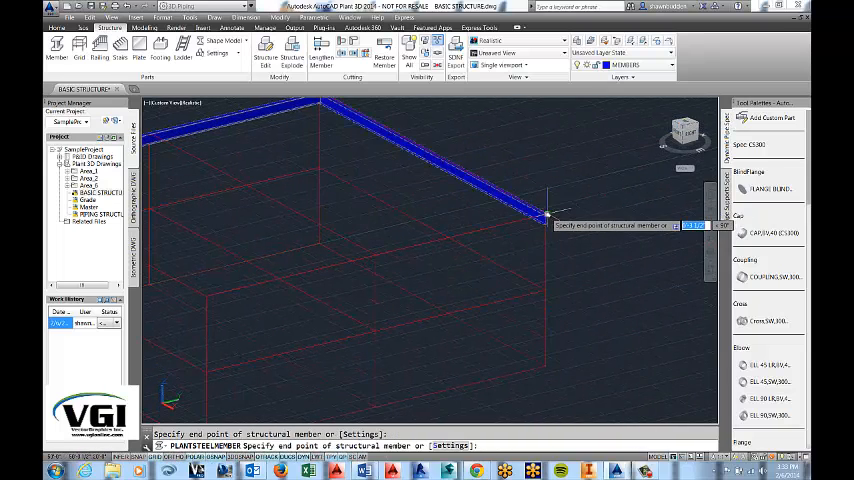
mouse_move(204, 300)
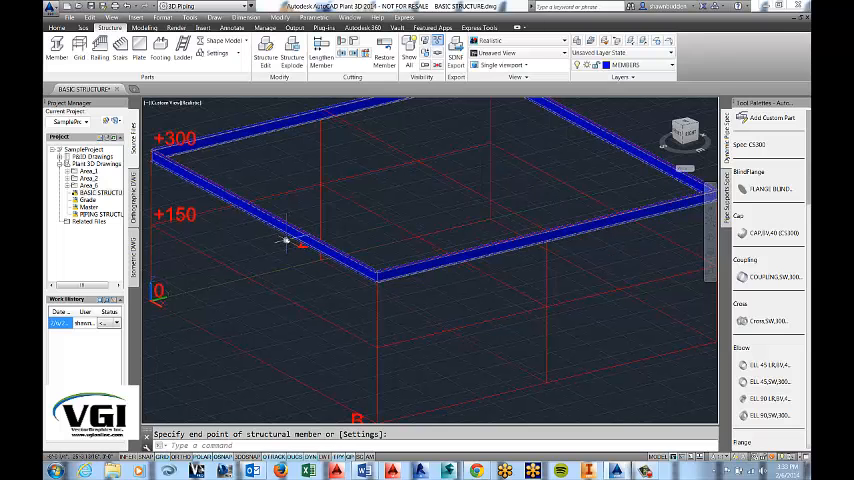
mouse_move(345, 207)
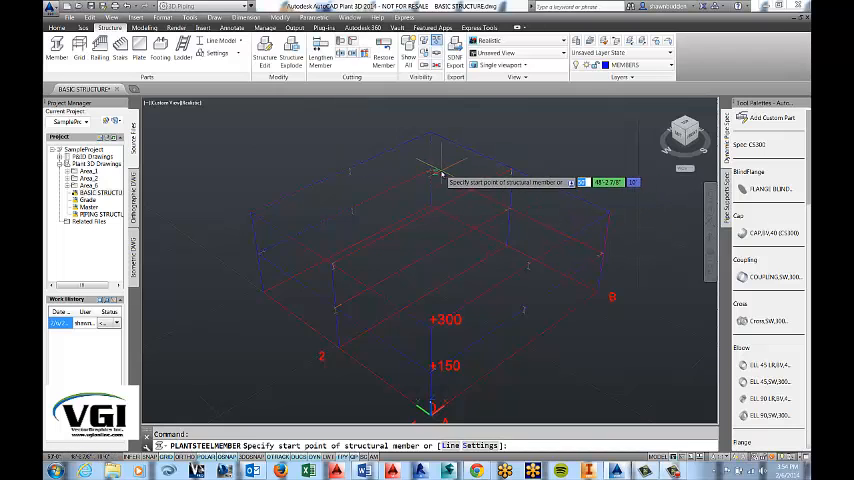
mouse_move(430, 175)
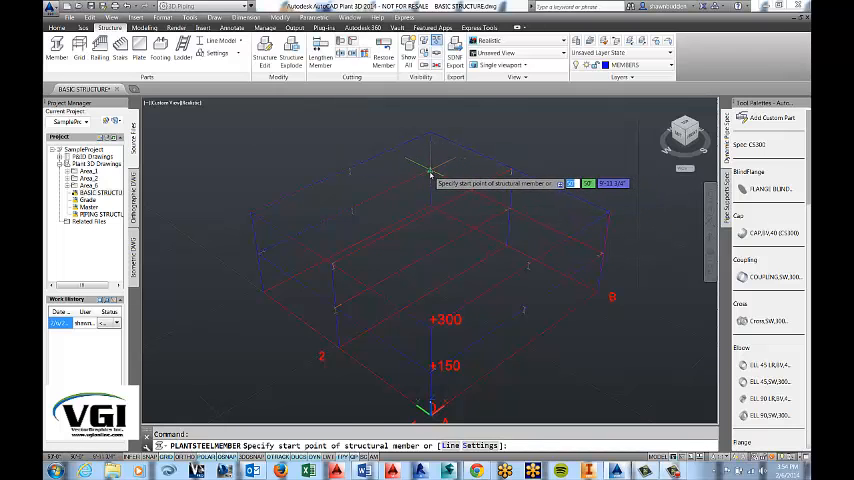
Place a final member at the top corner, end placement, and switch display to Shape Model.
left_click(430, 172)
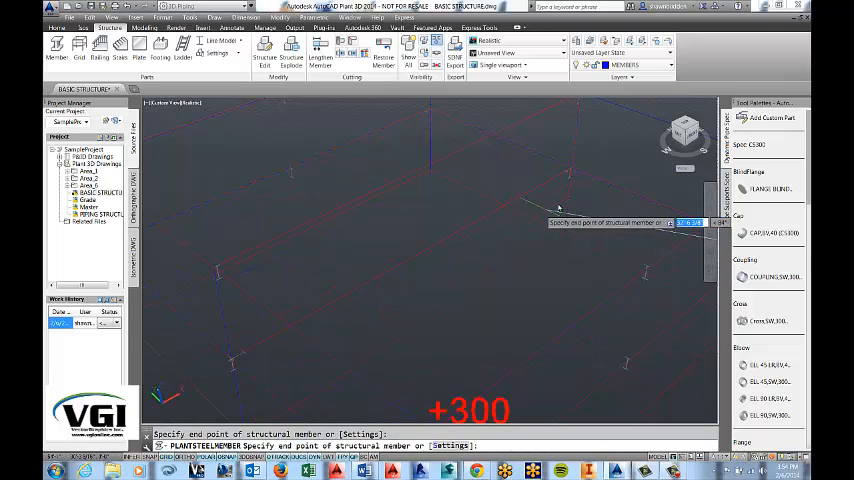
mouse_move(570, 178)
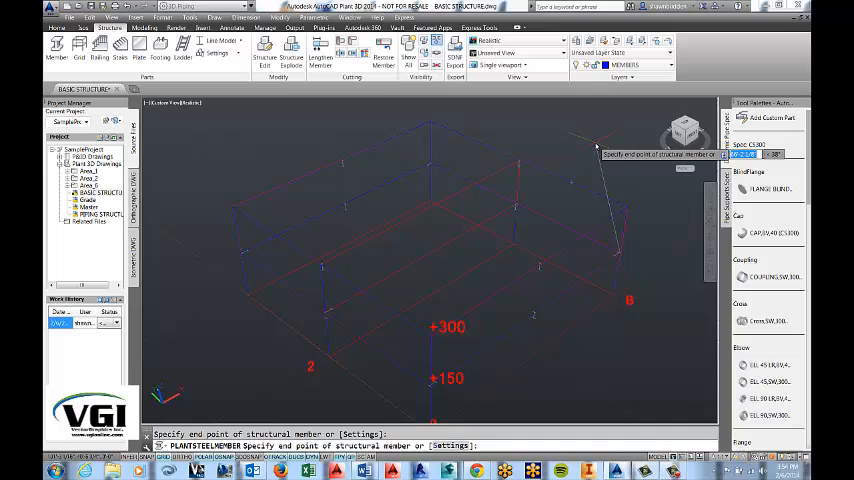
key("Escape")
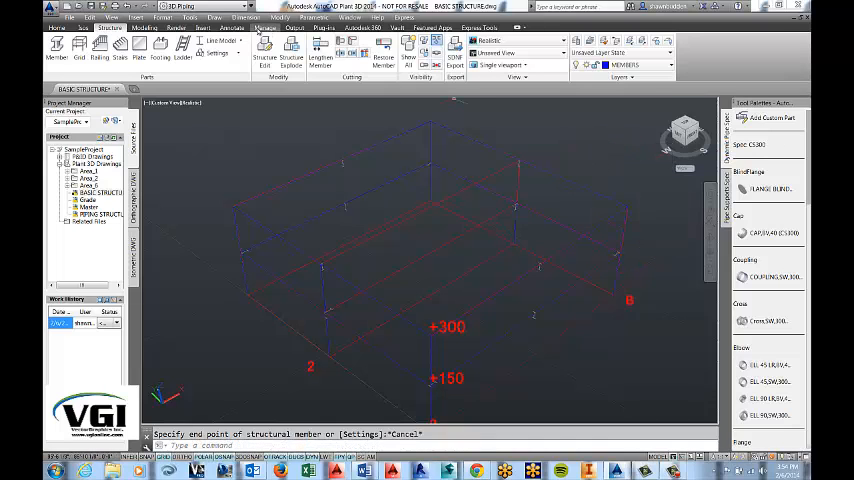
left_click(227, 40)
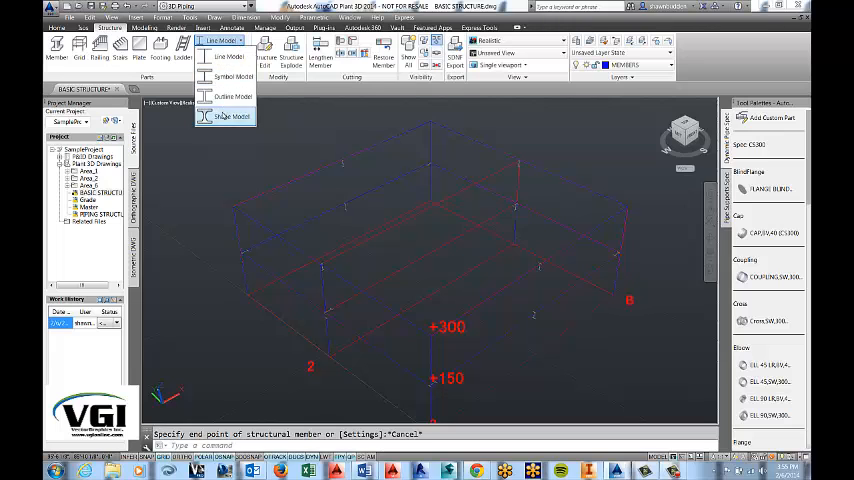
left_click(235, 116)
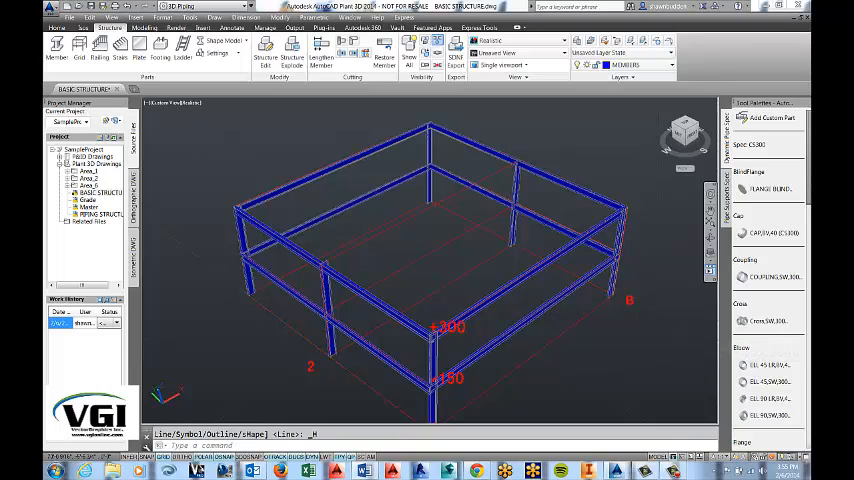
mouse_move(676, 303)
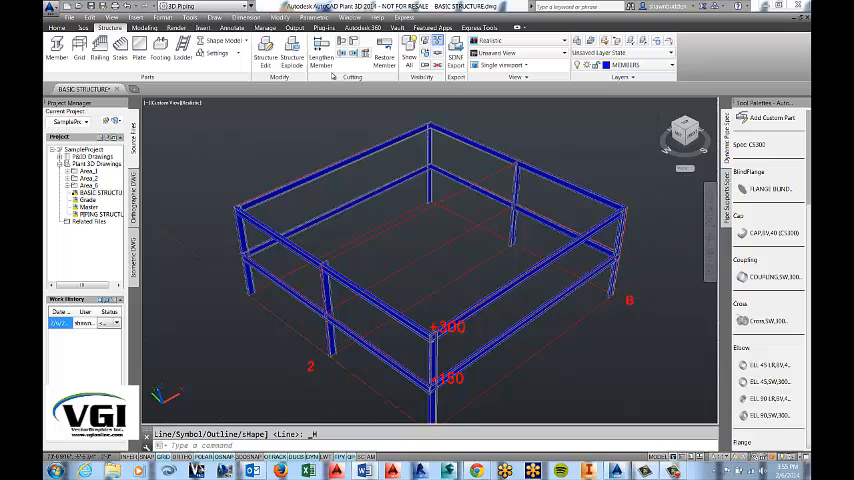
Miter-cut the meeting beams at the +300 frame corners.
left_click(78, 48)
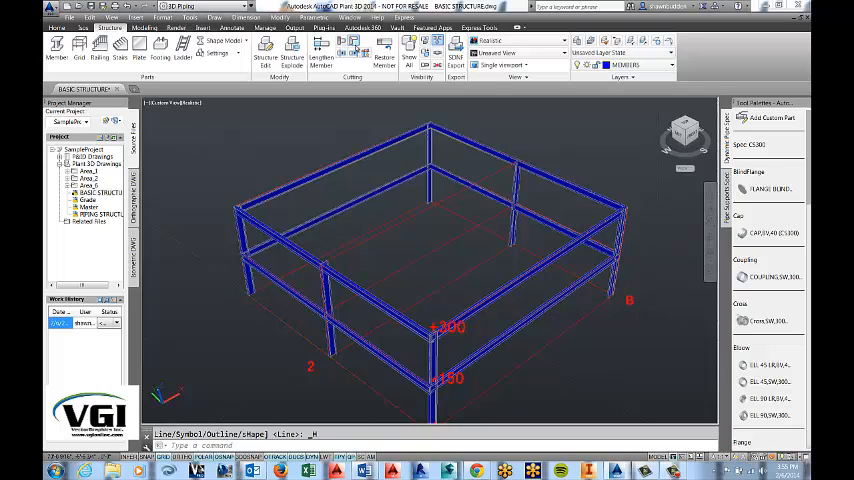
mouse_move(355, 47)
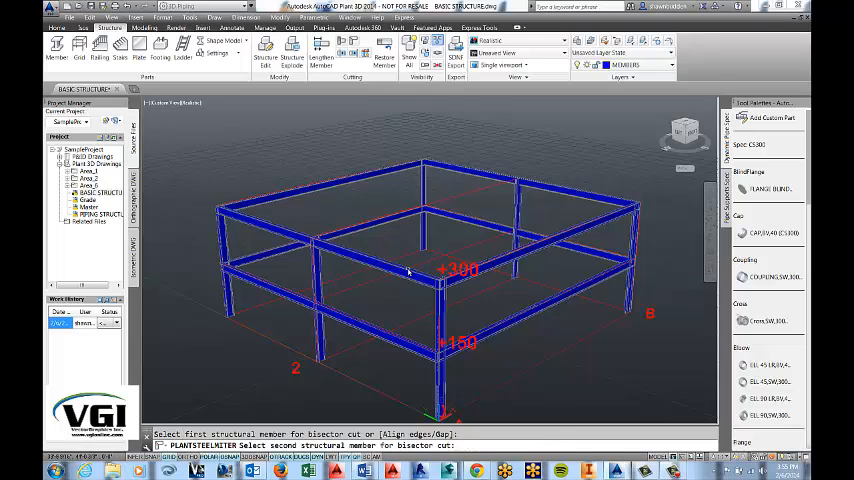
left_click(450, 280)
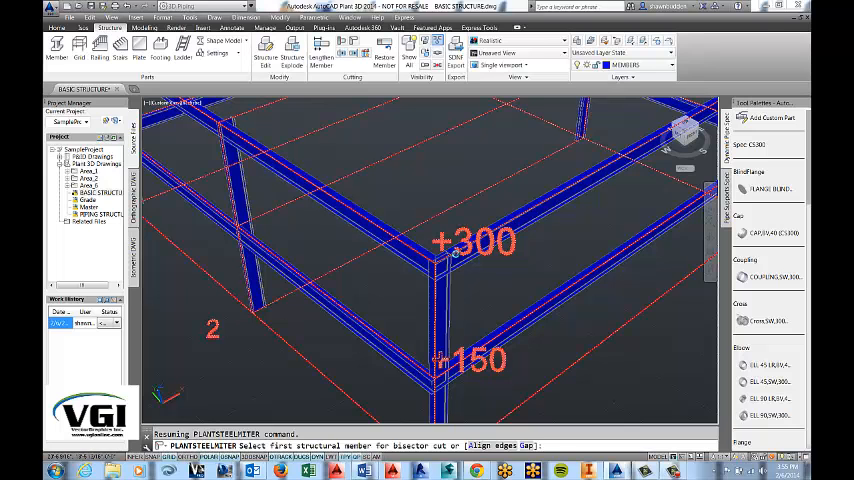
left_click(455, 260)
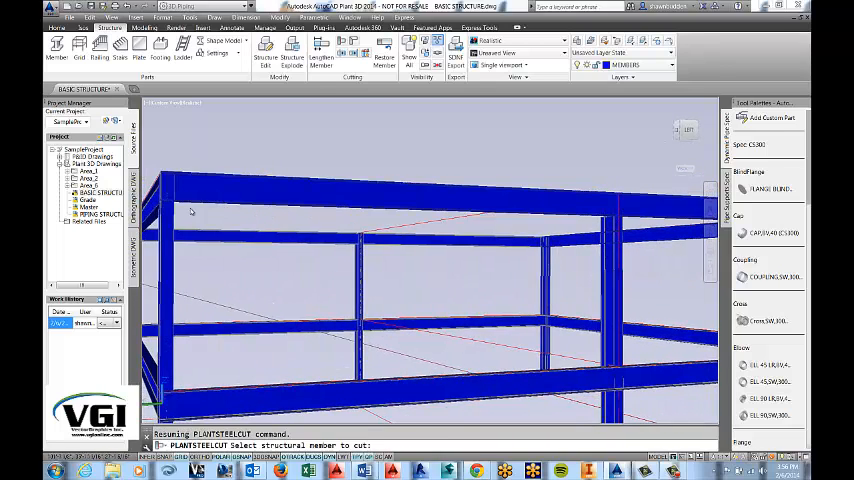
Pick the corner members, including a corner column, to cut back where they overrun.
left_click(484, 327)
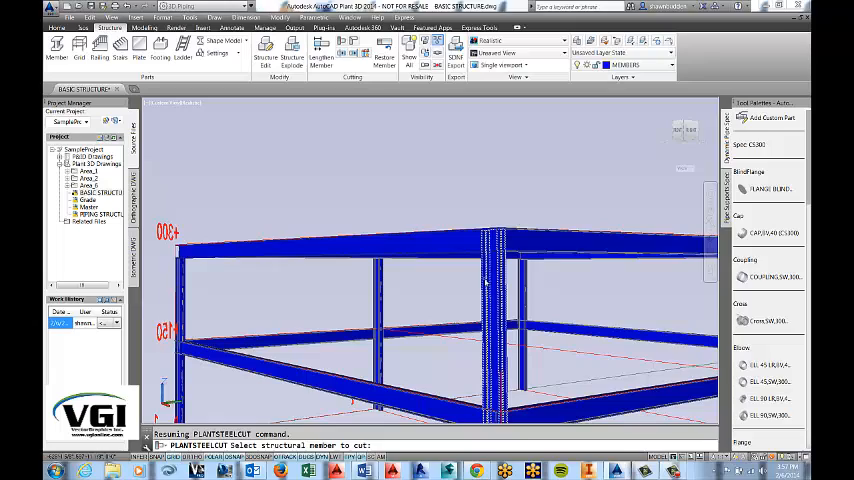
left_click(477, 336)
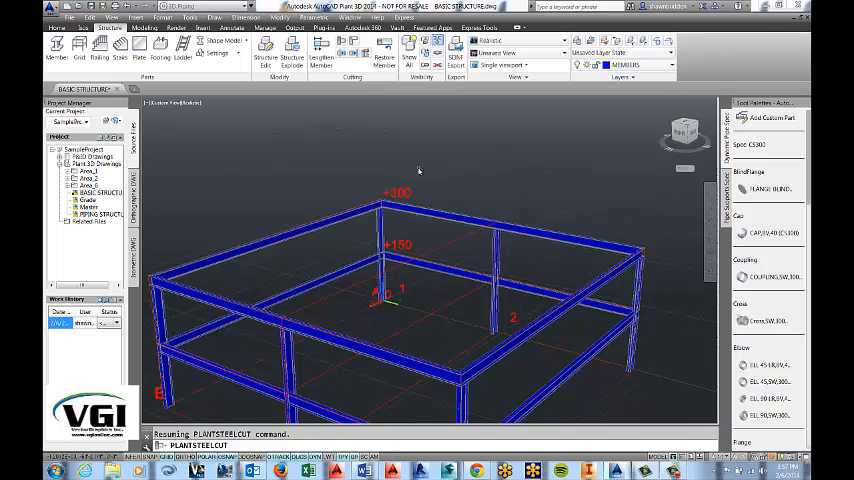
mouse_move(488, 172)
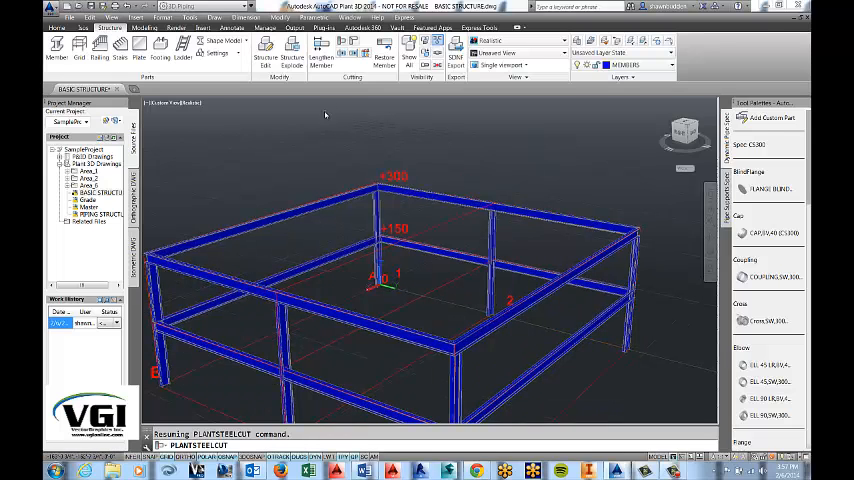
Make GRATING the current layer and switch the frame display to Line Model.
left_click(668, 64)
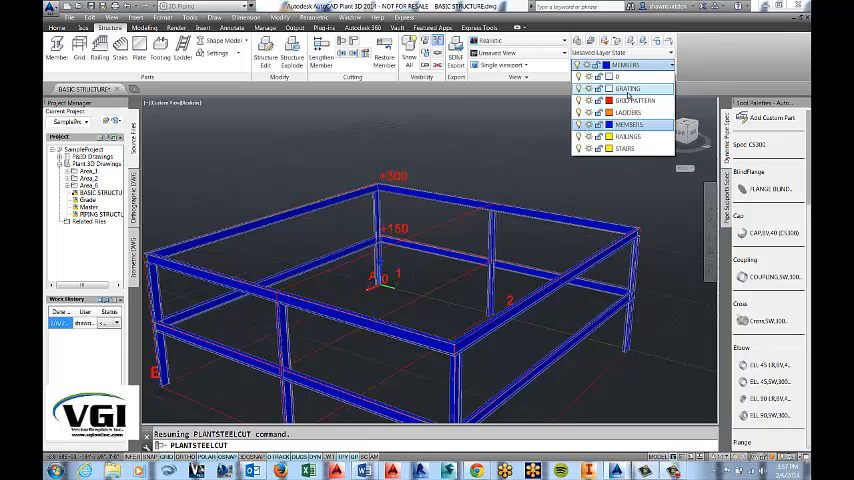
left_click(627, 88)
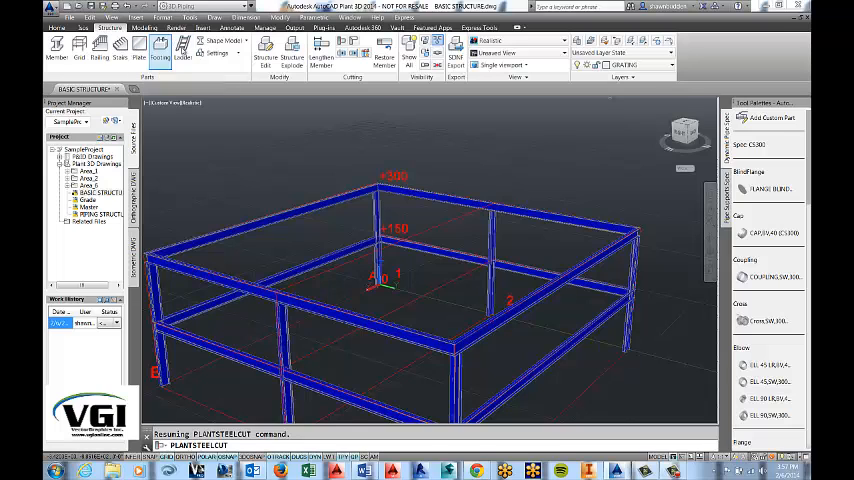
left_click(224, 40)
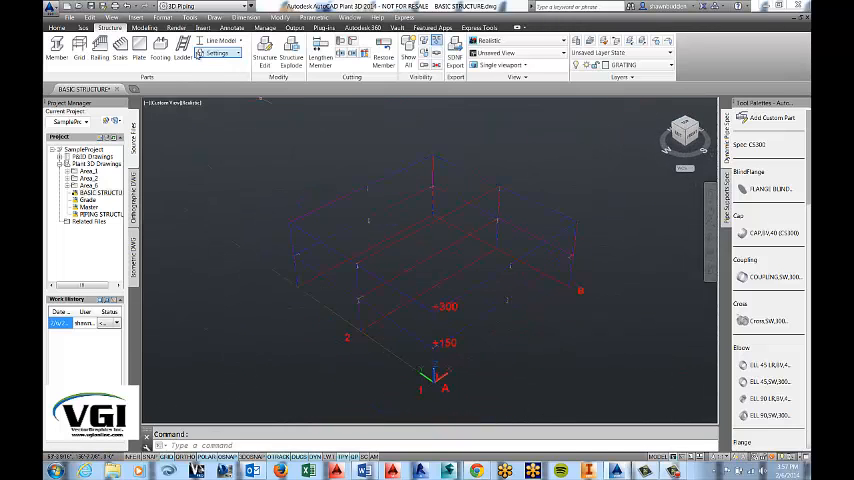
left_click(152, 45)
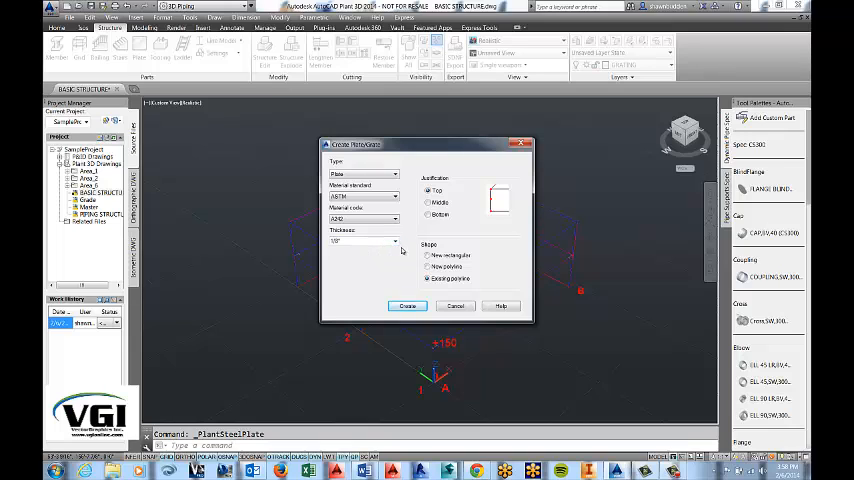
Set up a 1" thick, bottom-justified new rectangular plate and confirm the settings.
left_click(392, 243)
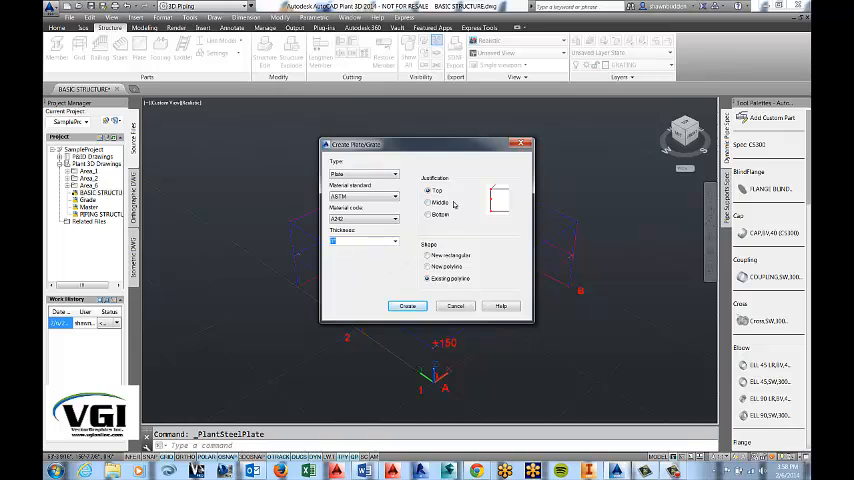
left_click(429, 202)
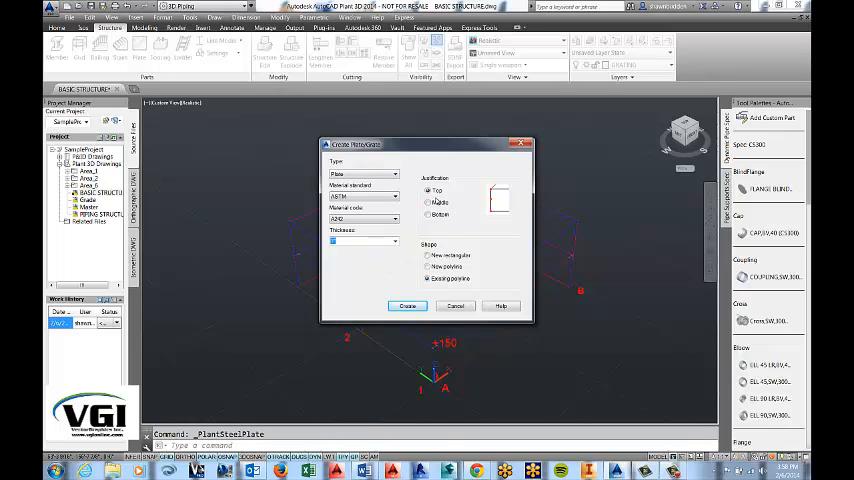
left_click(429, 202)
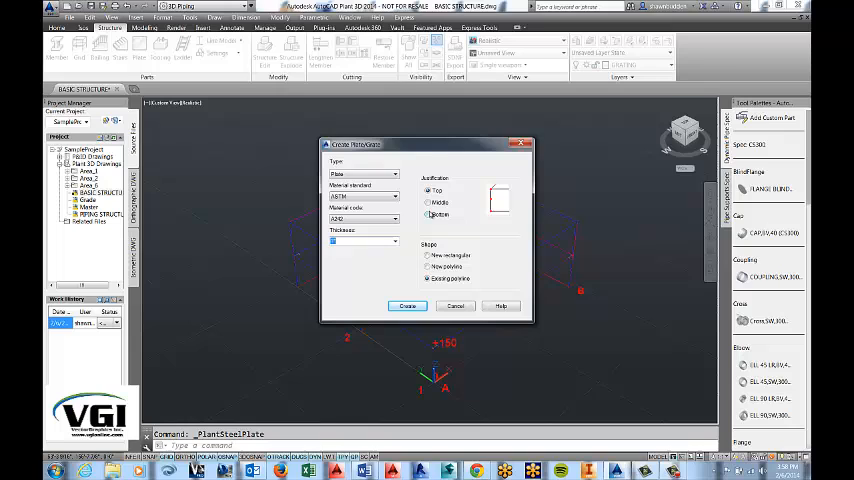
left_click(430, 214)
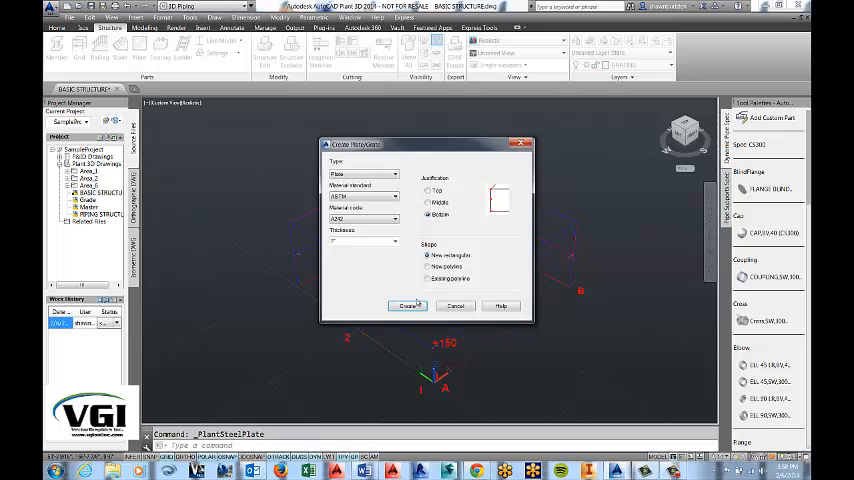
left_click(407, 306)
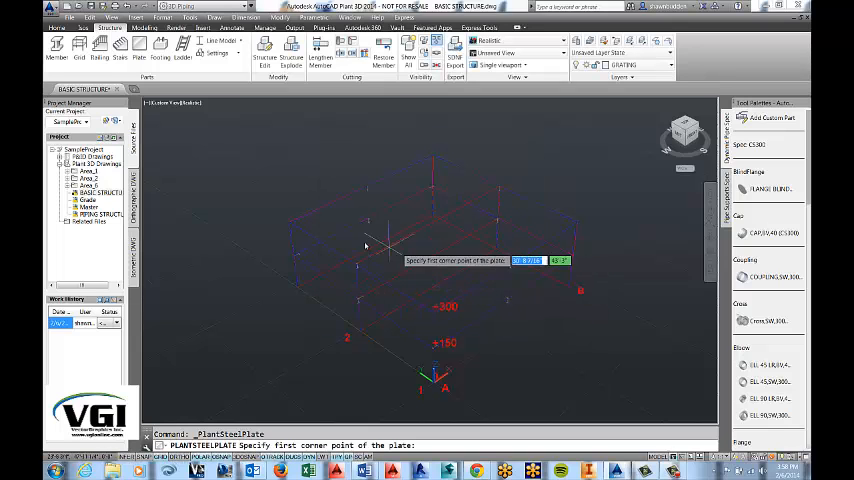
mouse_move(290, 220)
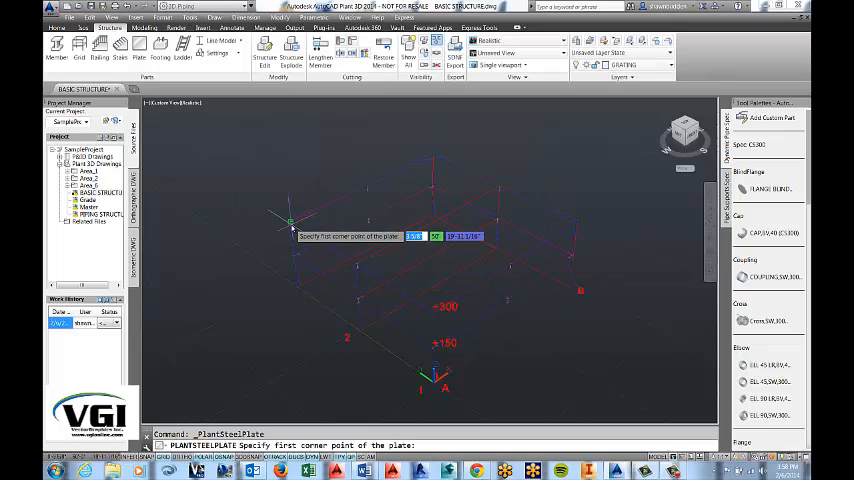
Place the plate across the frame's top corners at +300 and switch to Shape Model display.
left_click(290, 221)
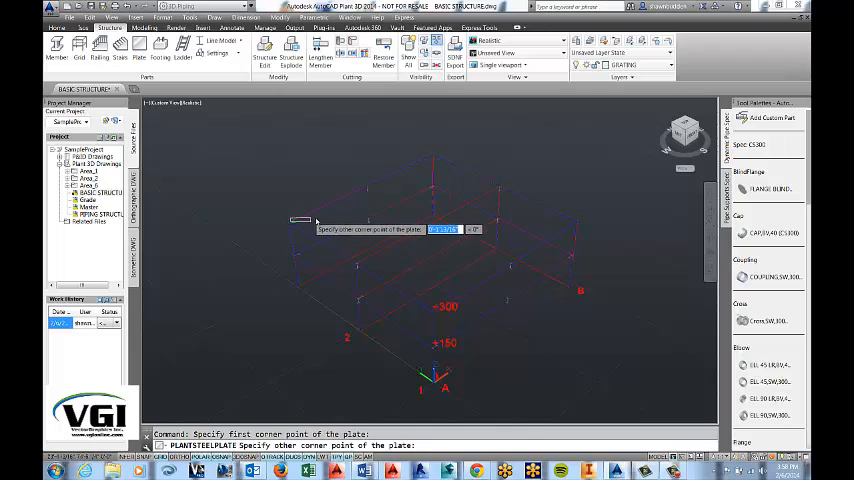
mouse_move(578, 221)
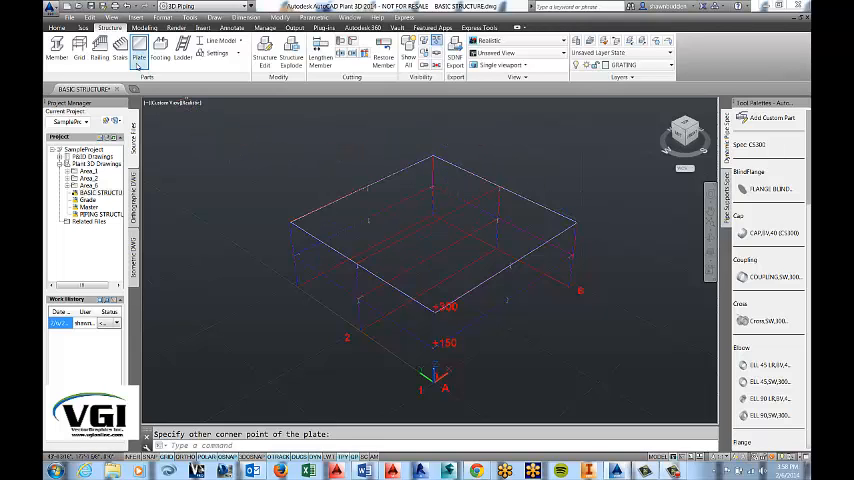
left_click(224, 44)
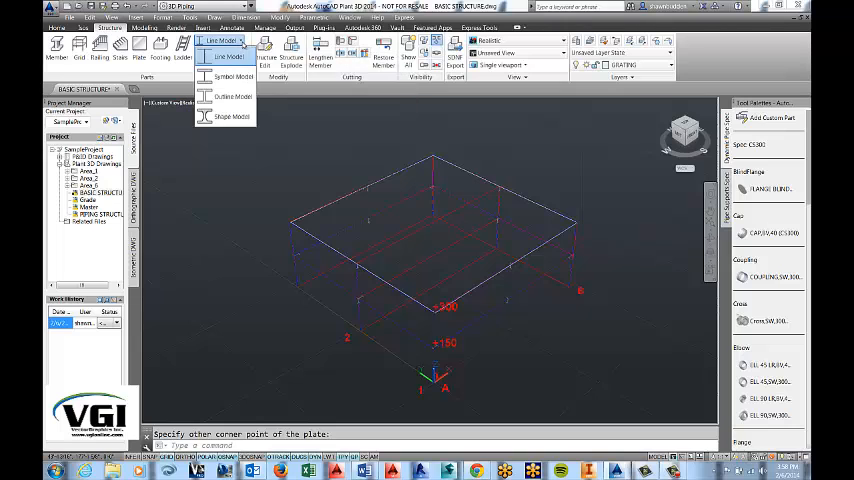
left_click(229, 56)
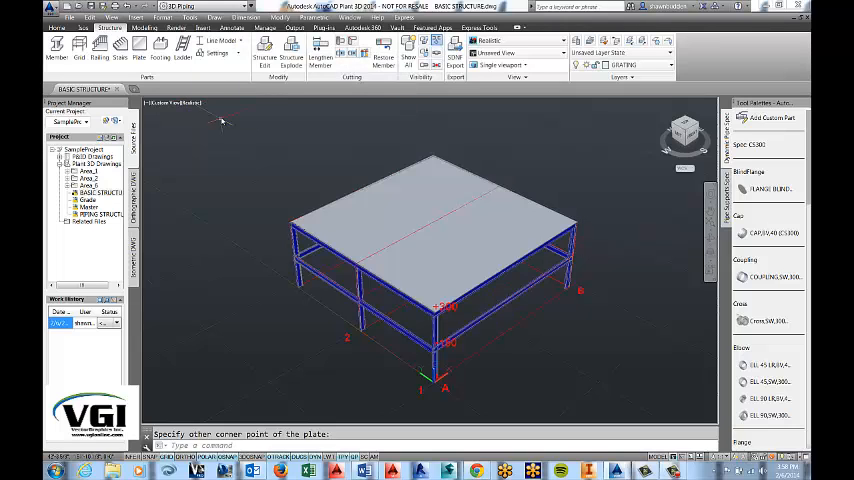